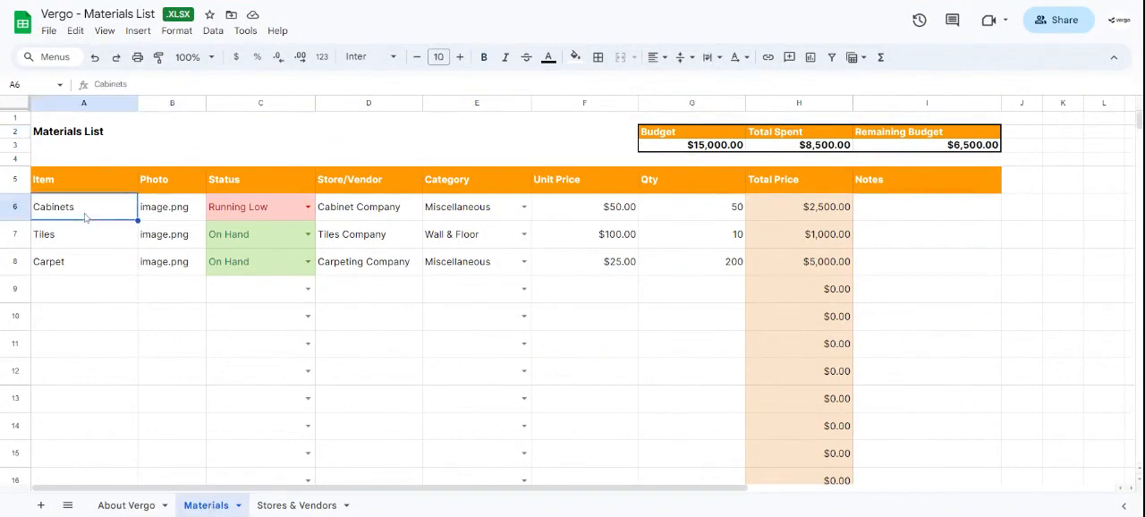
Review the Cabinets row Status dropdown and its data validation rules, applying them to all Status cells.
click(84, 288)
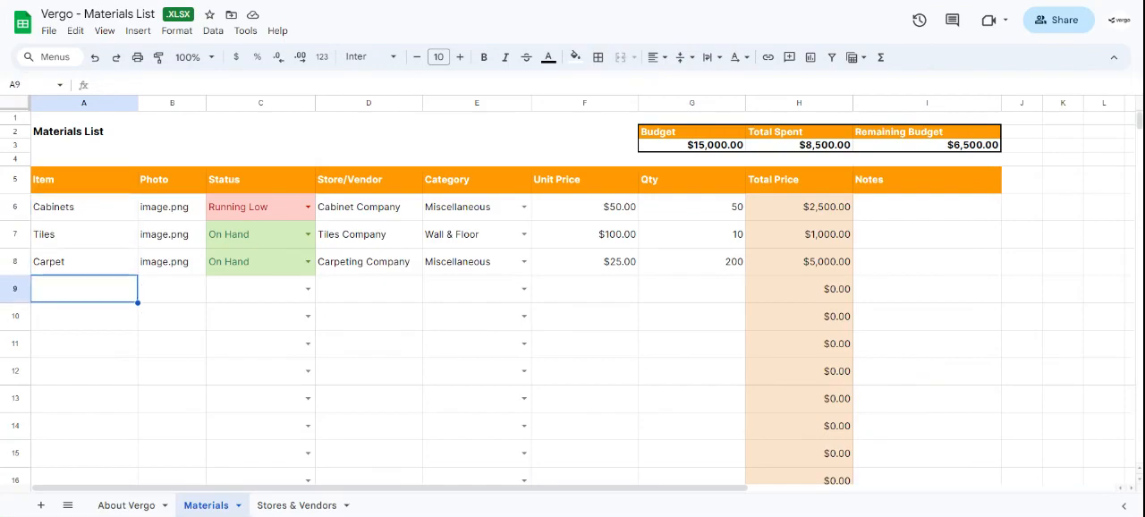
click(172, 261)
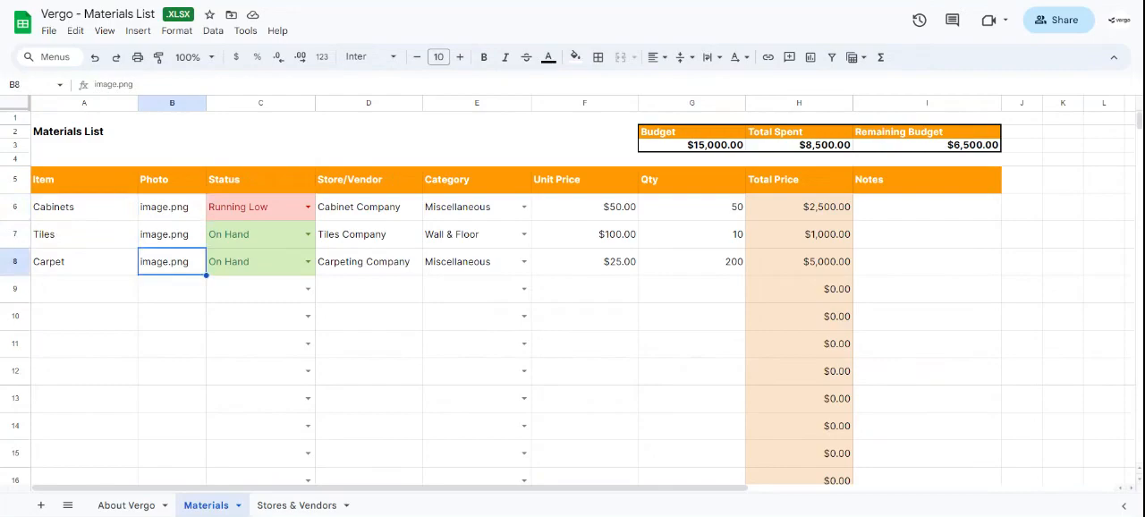
click(259, 207)
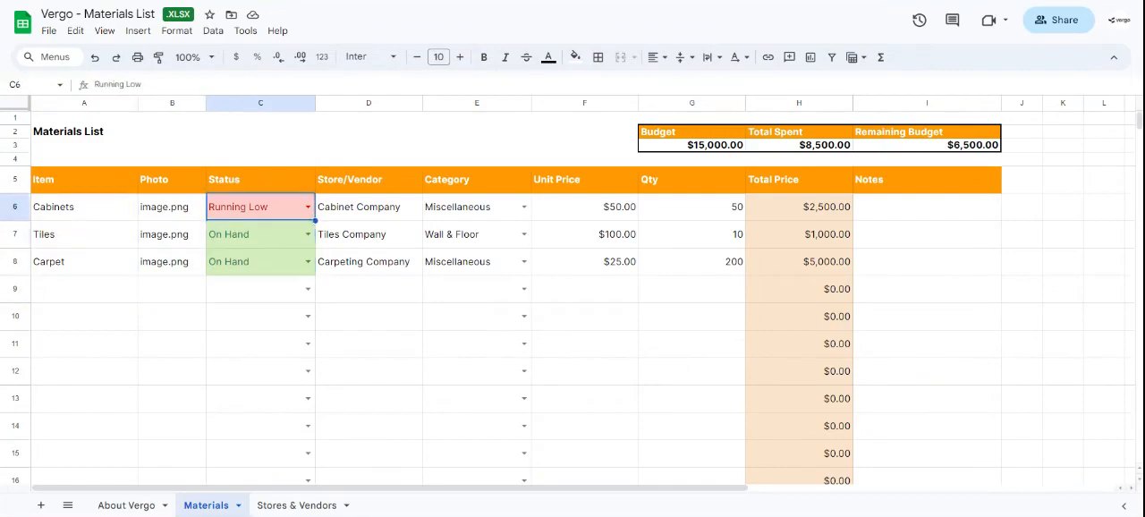
click(308, 208)
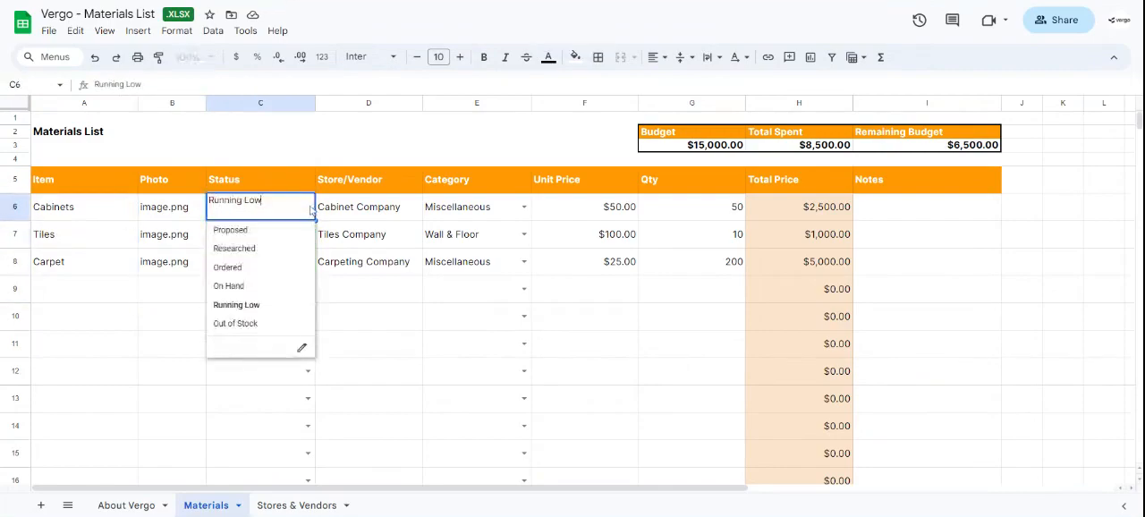
mouse_move(268, 242)
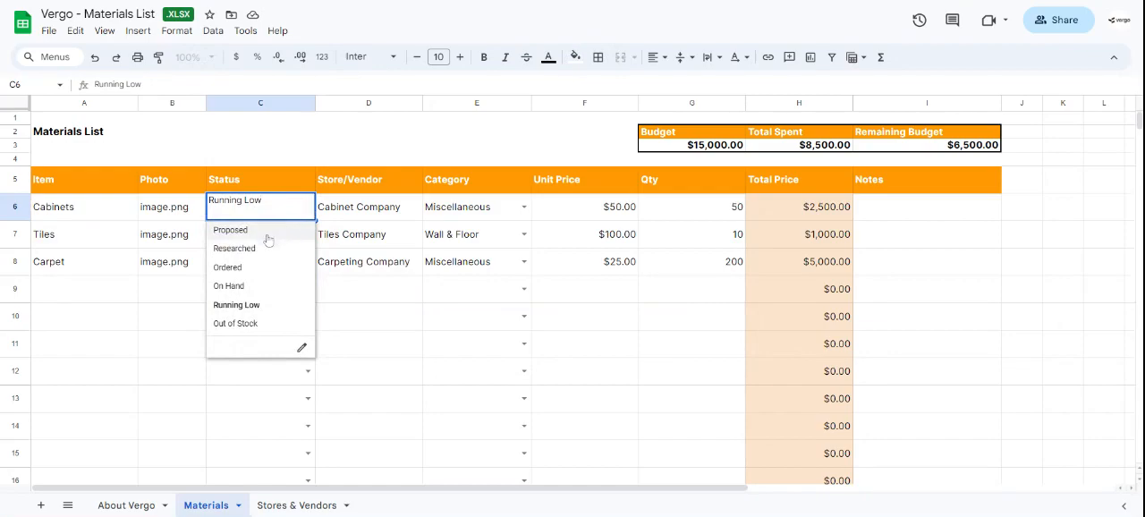
mouse_move(259, 297)
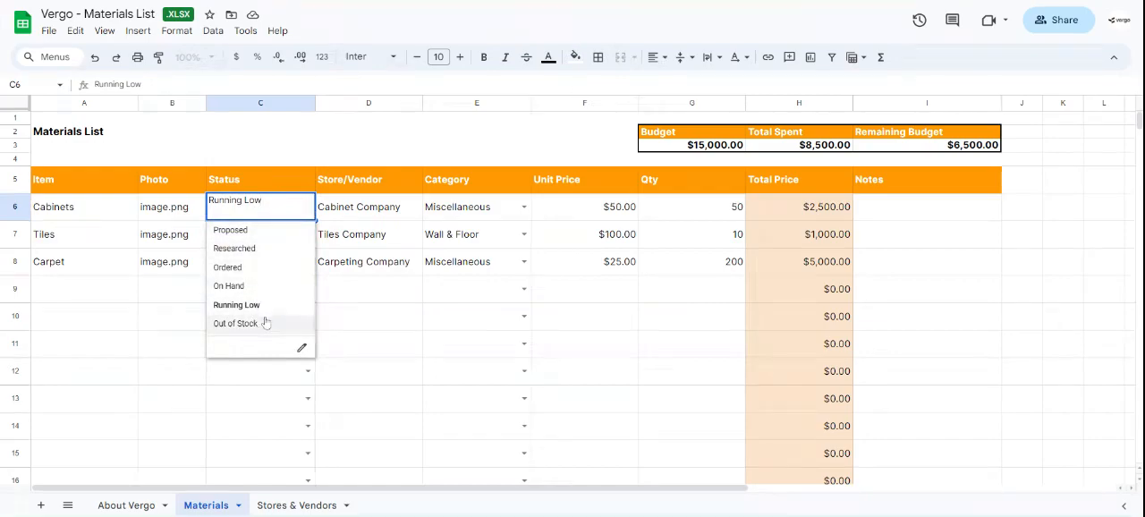
mouse_move(300, 347)
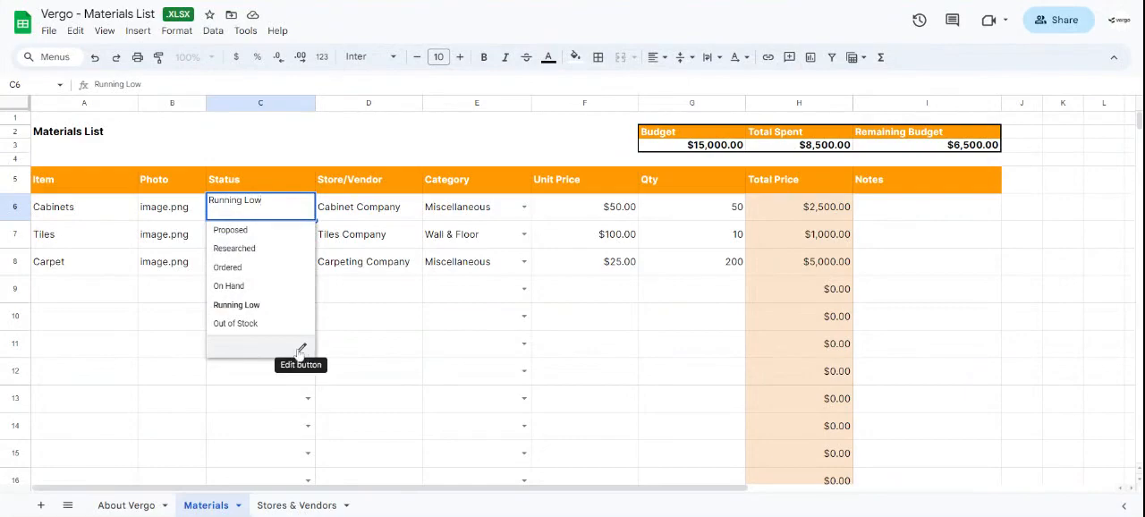
click(300, 347)
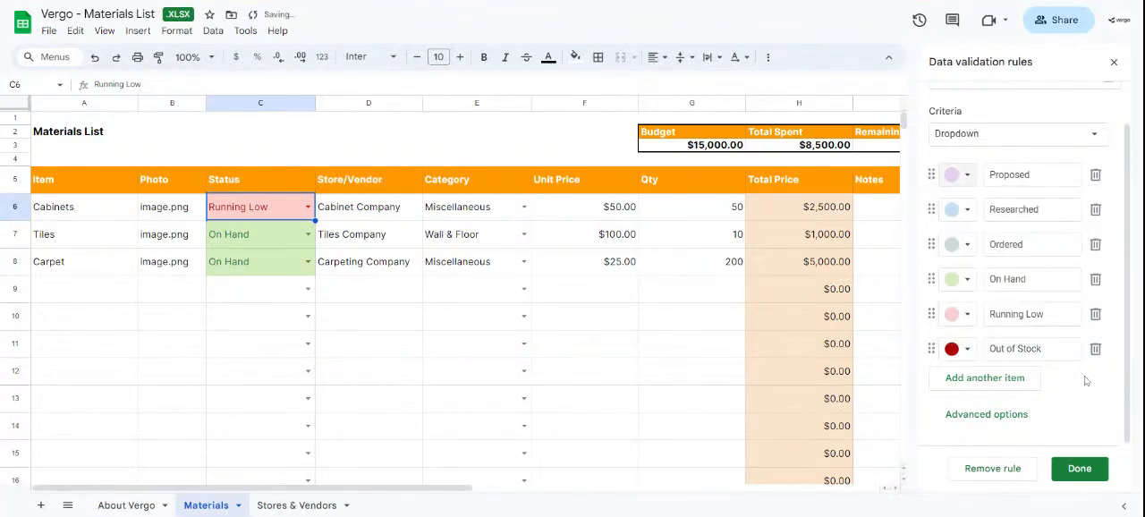
click(1078, 468)
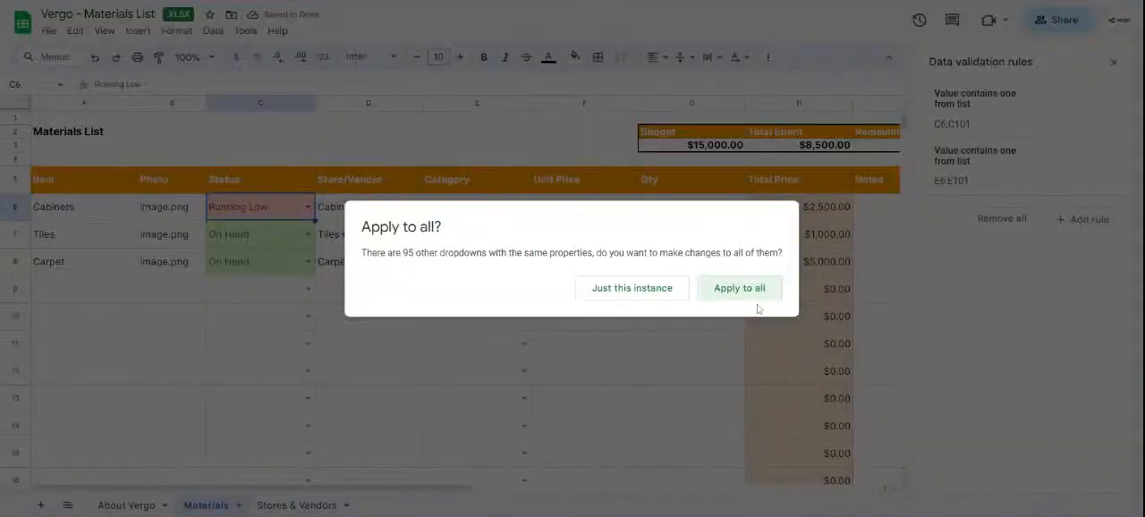
click(739, 286)
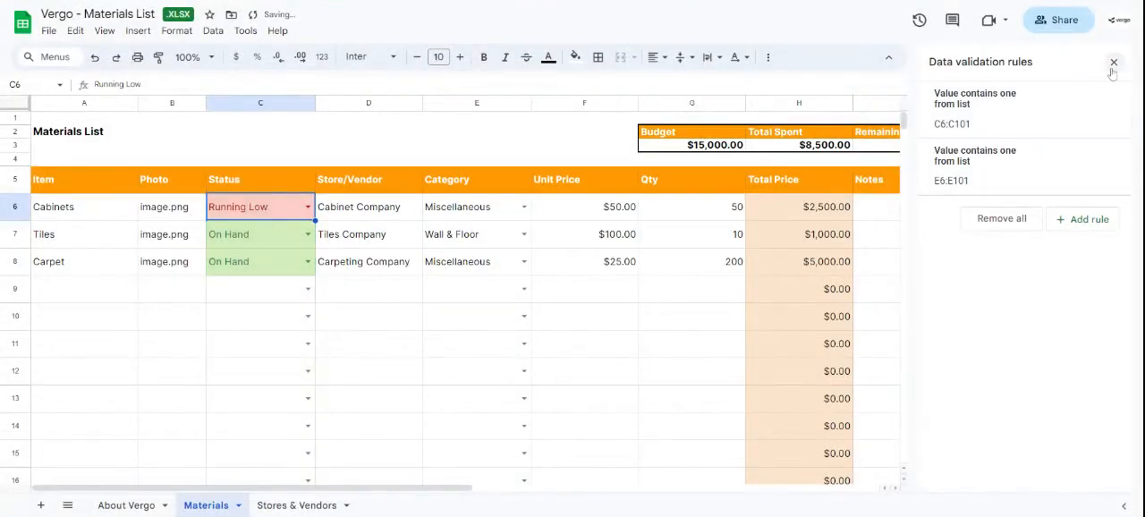
click(1113, 61)
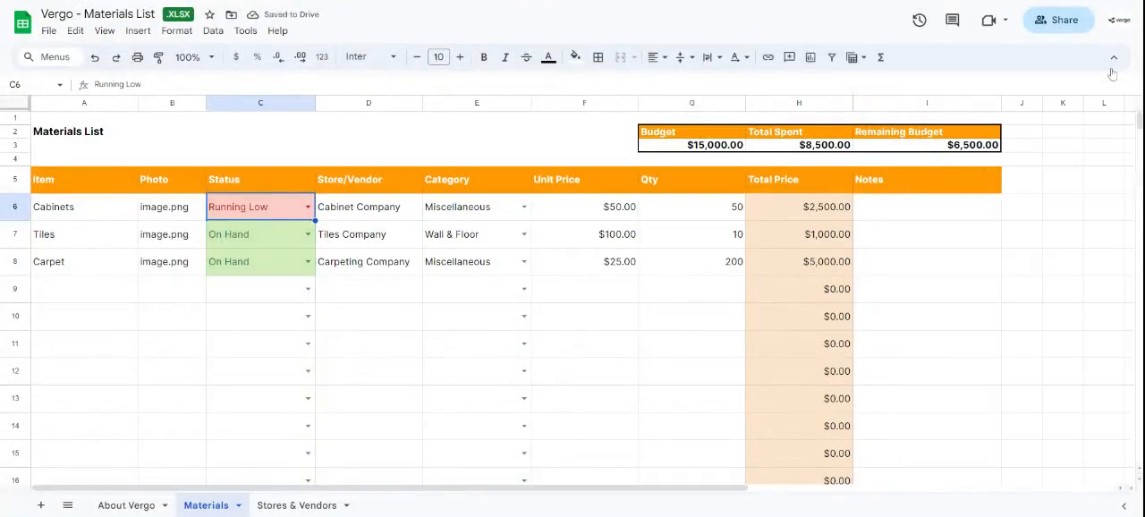
Compare the Cabinets vendor with the Cabinet Company entry on Stores & Vendors, then review the Category dropdown rules.
click(368, 207)
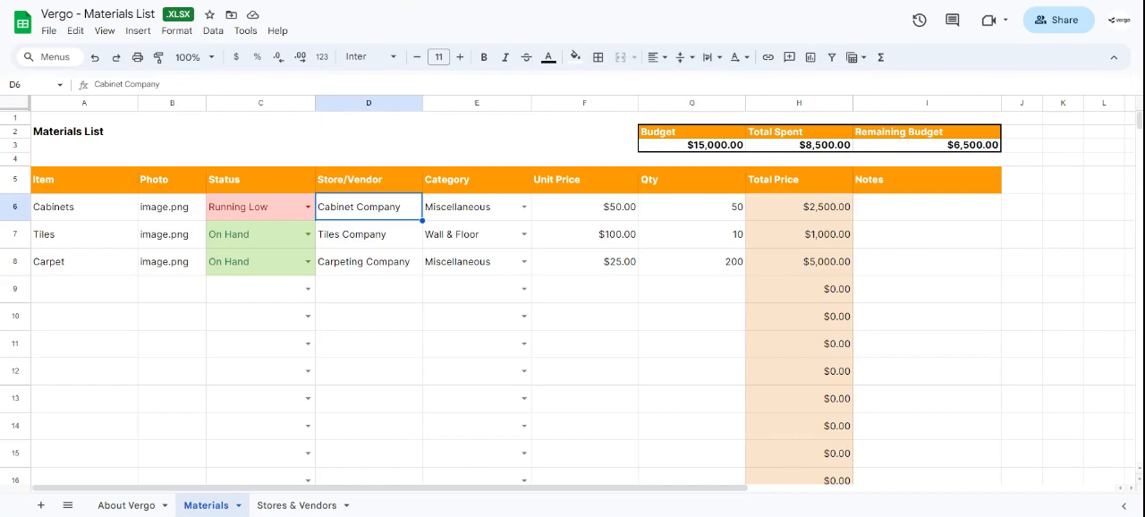
click(297, 504)
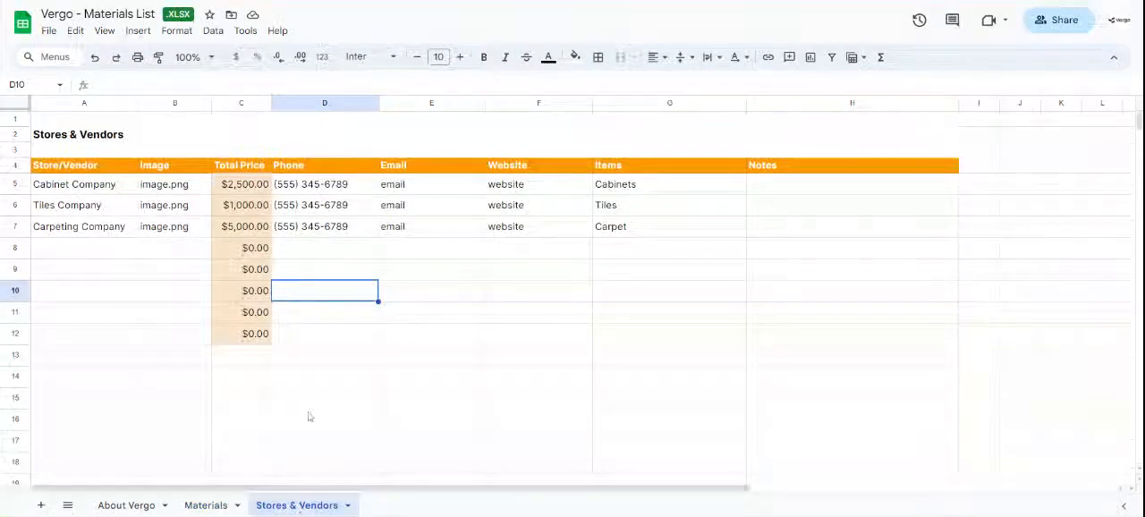
click(82, 184)
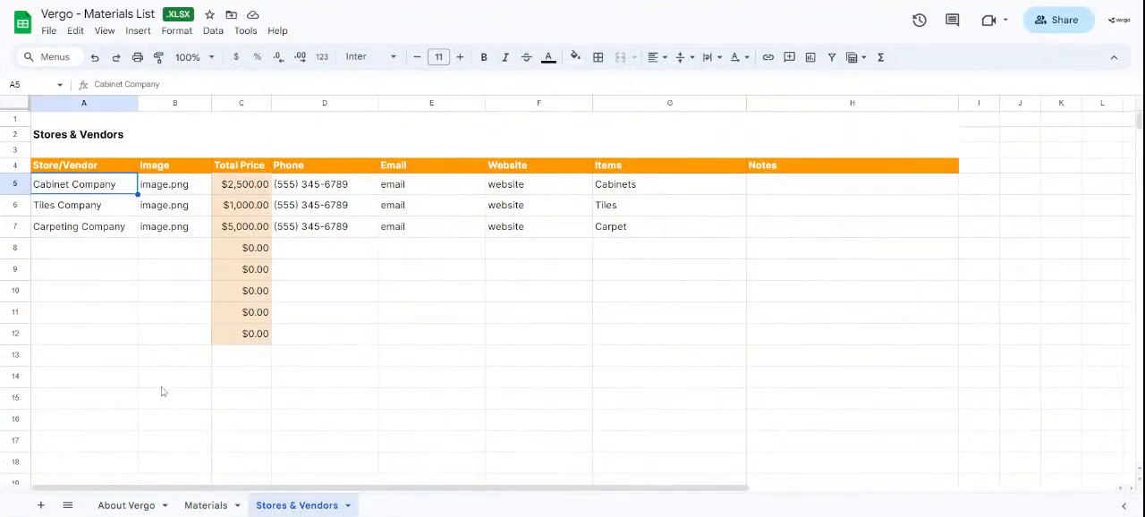
click(204, 504)
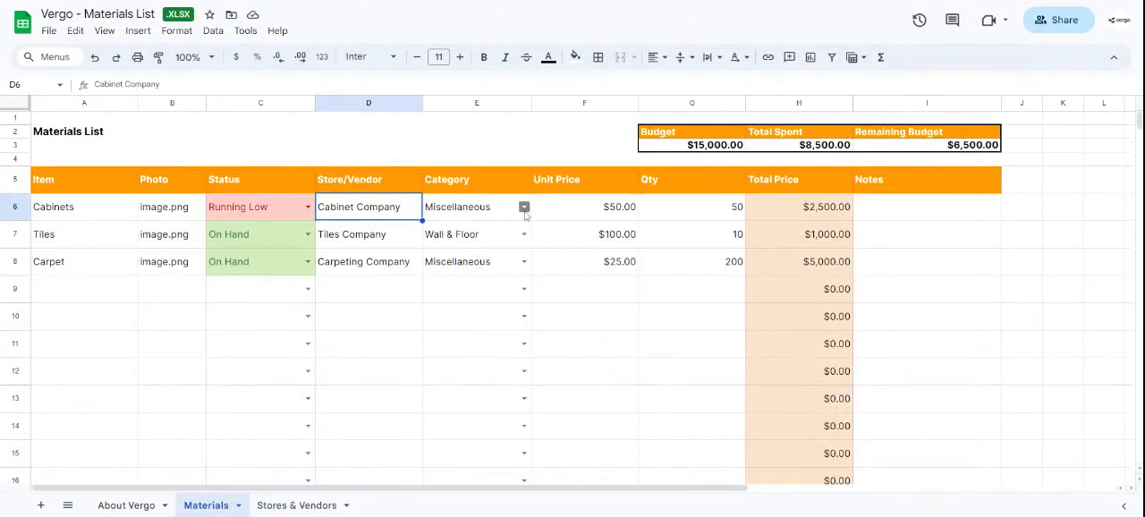
click(522, 208)
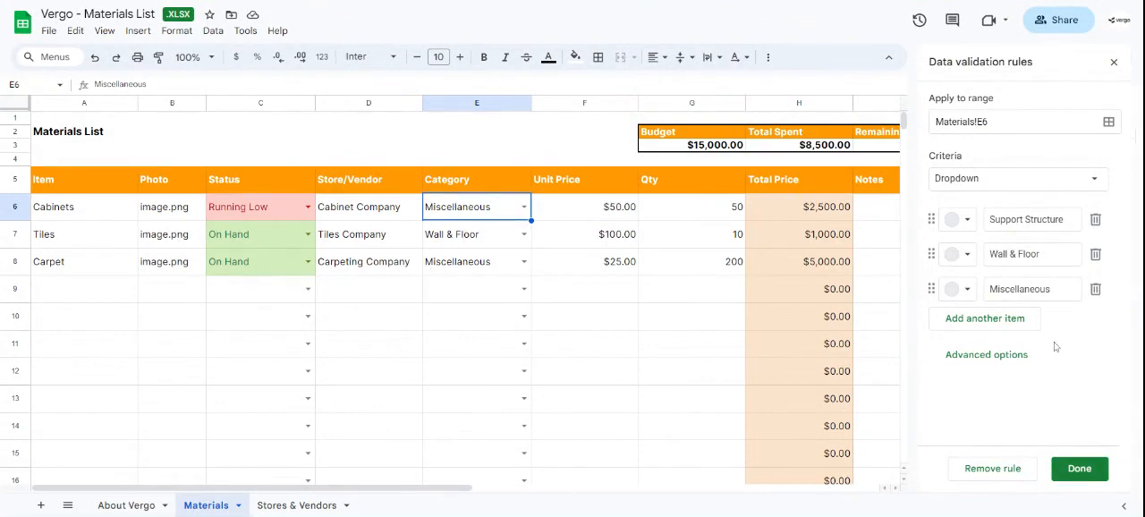
mouse_move(1078, 468)
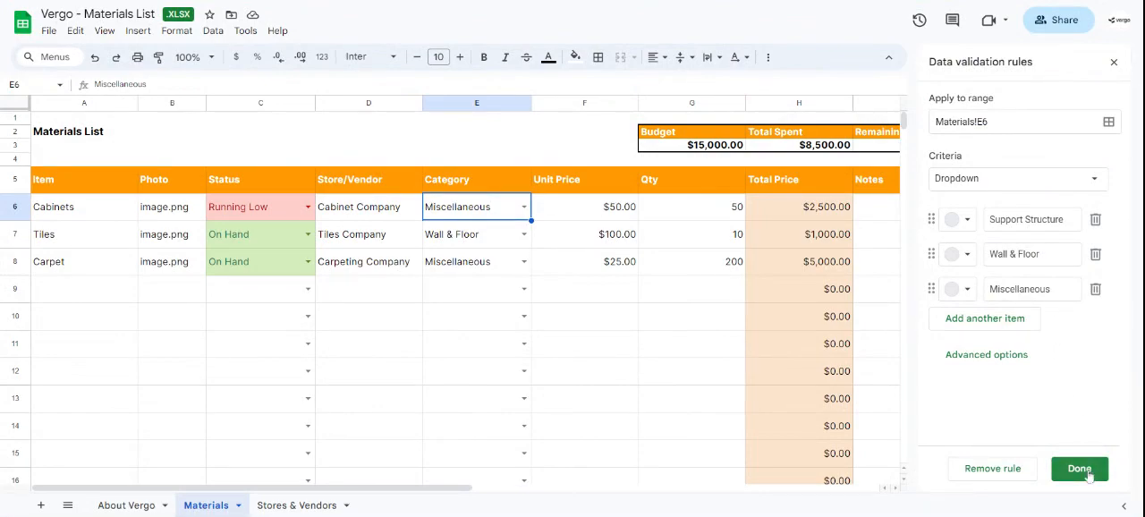
mouse_move(1112, 61)
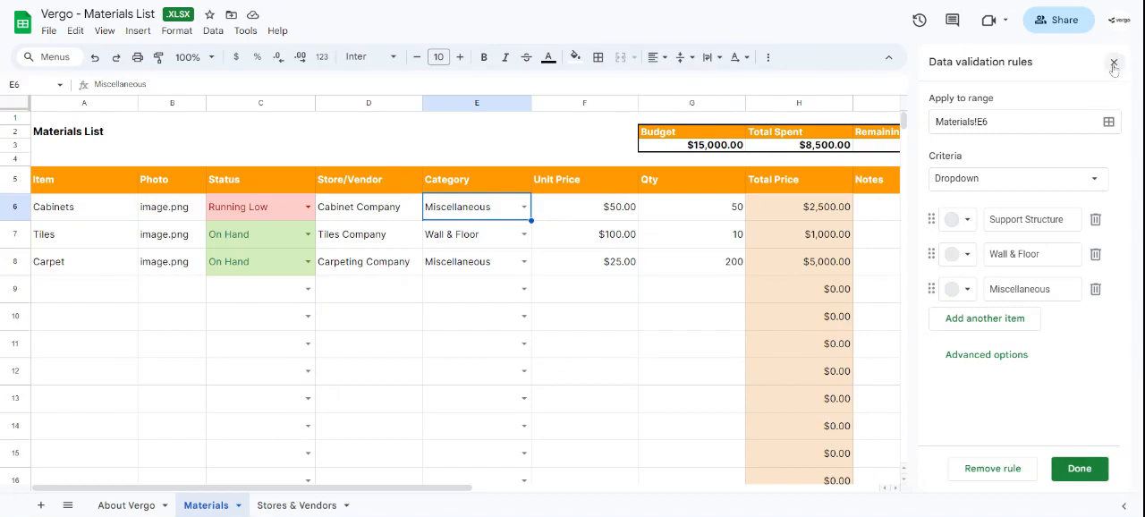
click(1112, 63)
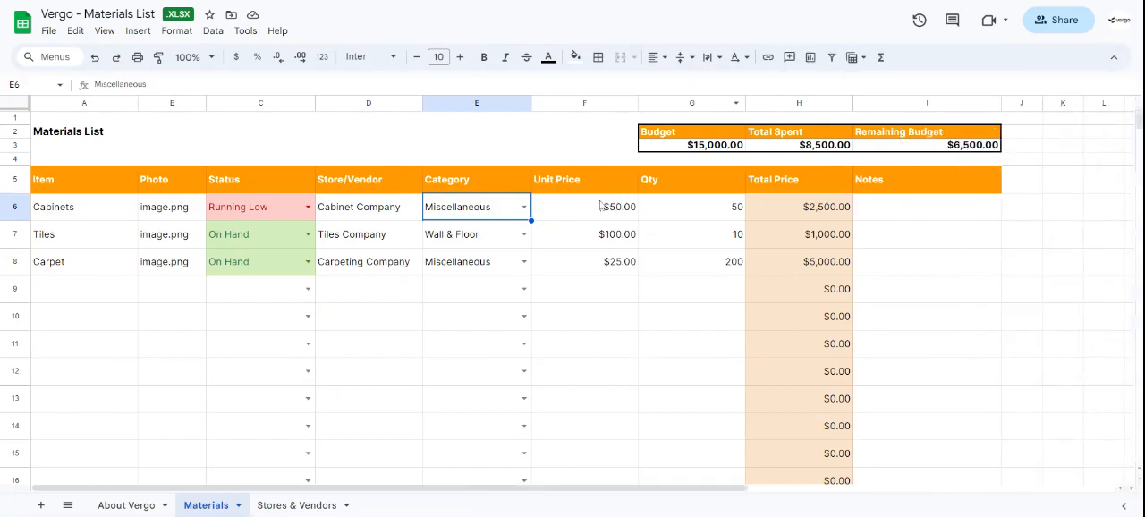
Inspect the Cabinets unit price, quantity, total price formula and Notes field.
click(583, 207)
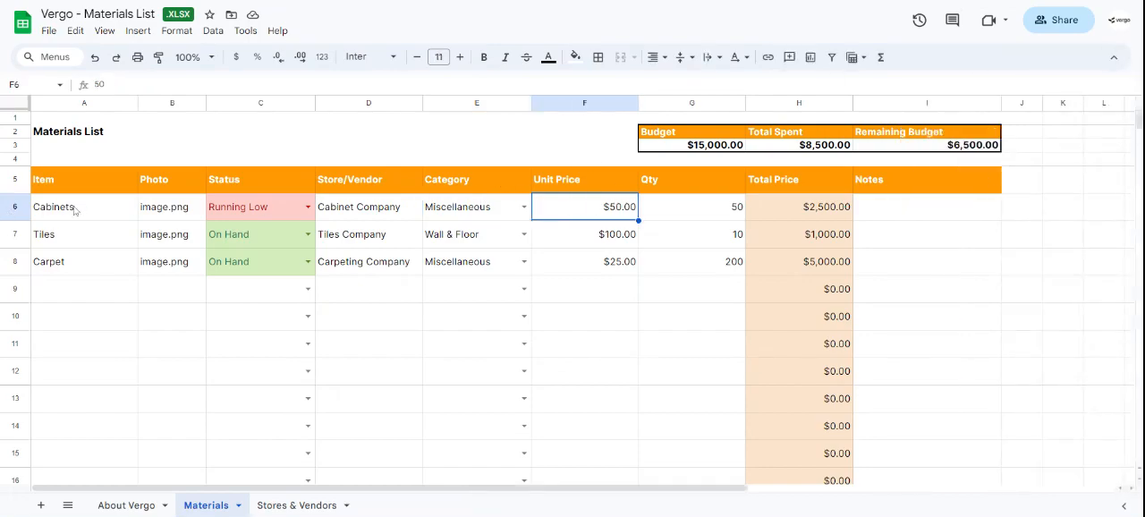
click(691, 208)
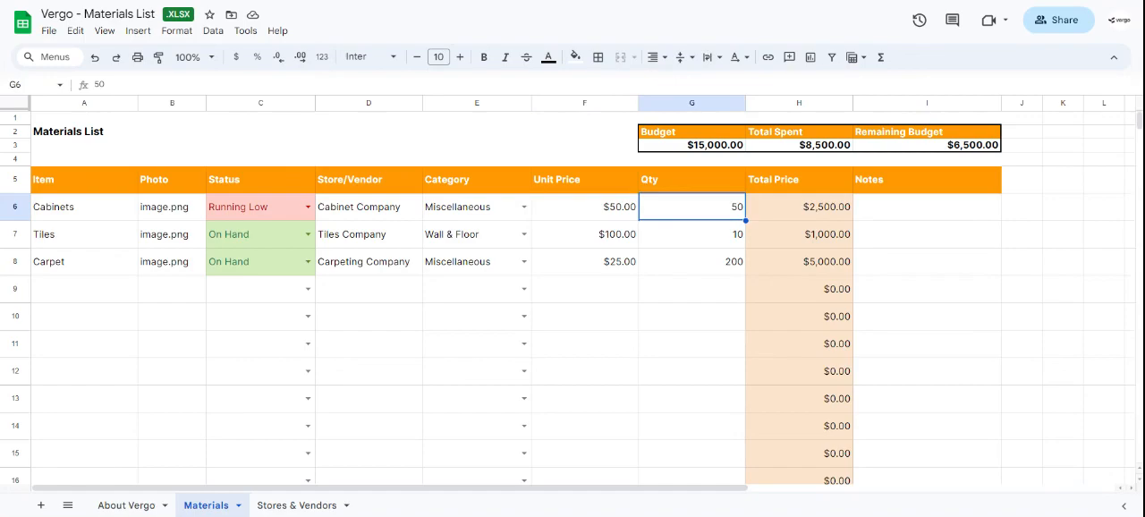
click(798, 208)
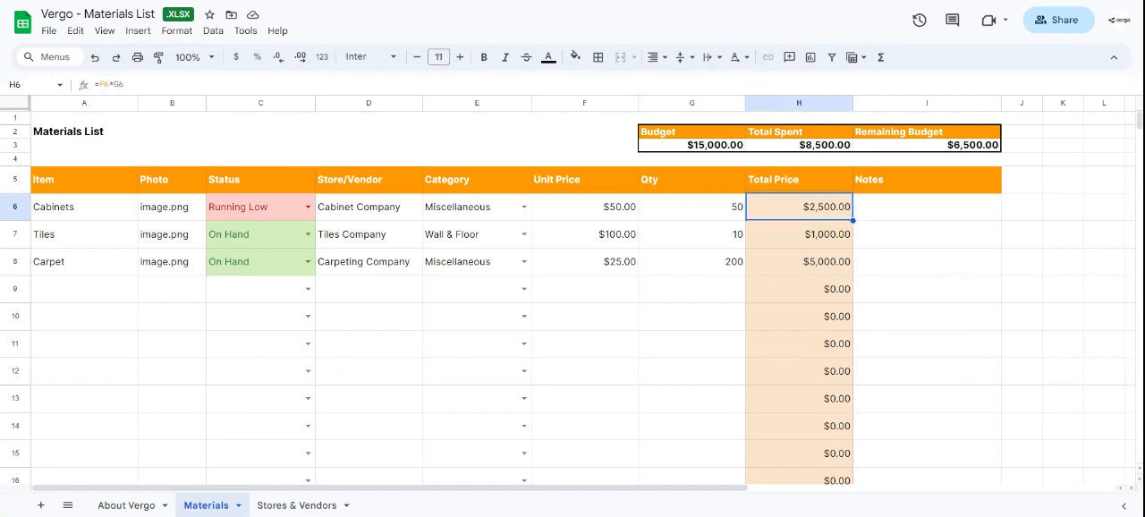
mouse_move(695, 211)
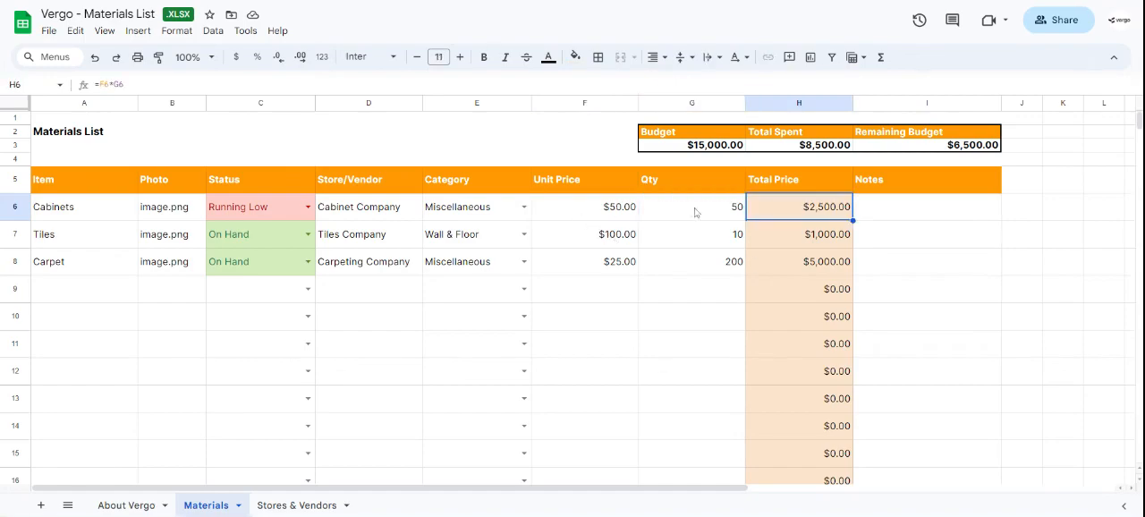
click(690, 208)
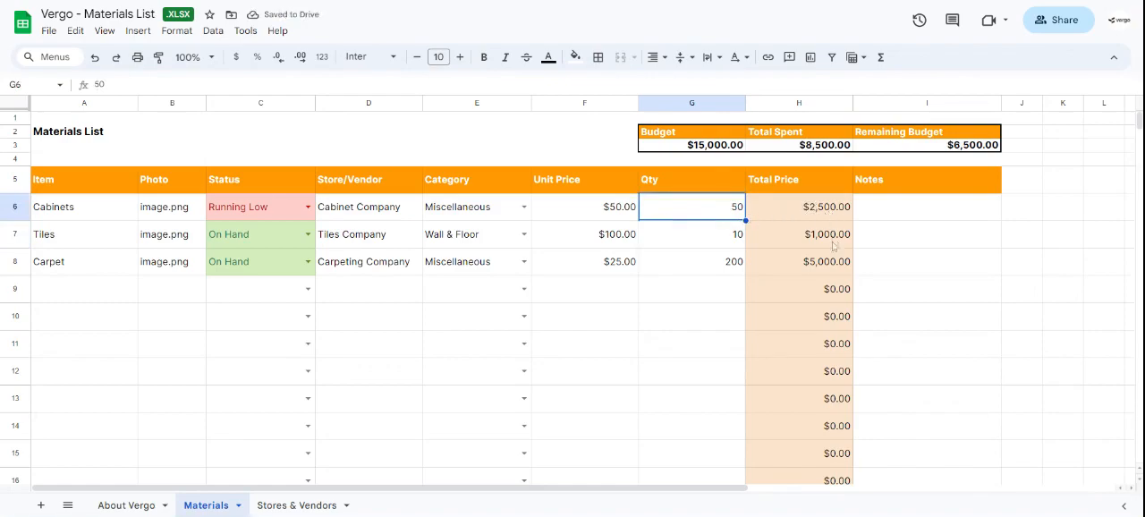
click(926, 208)
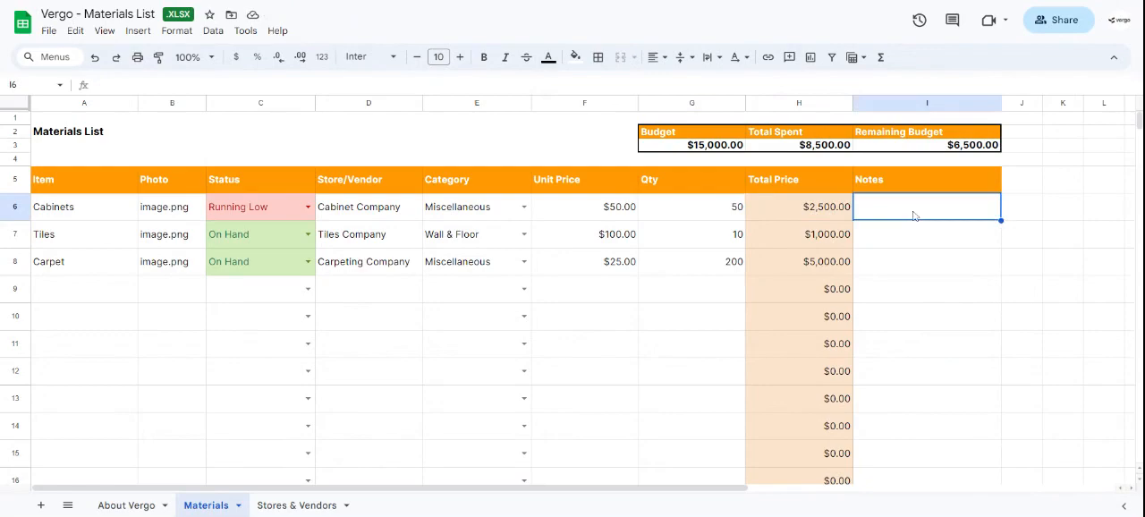
mouse_move(701, 160)
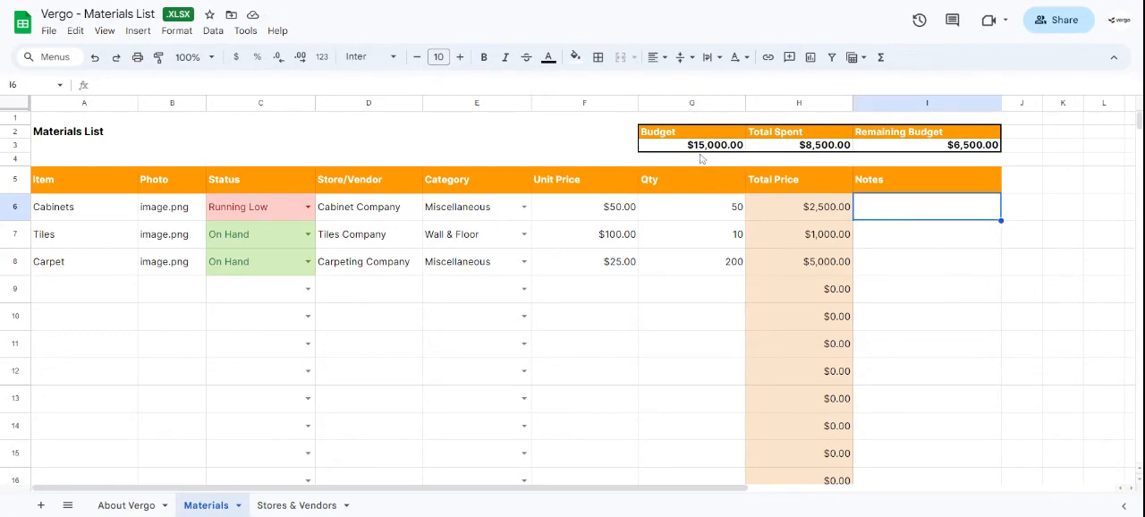
Review the overall total and Remaining Budget formulas, trying a Budget amount of 10000.
click(716, 143)
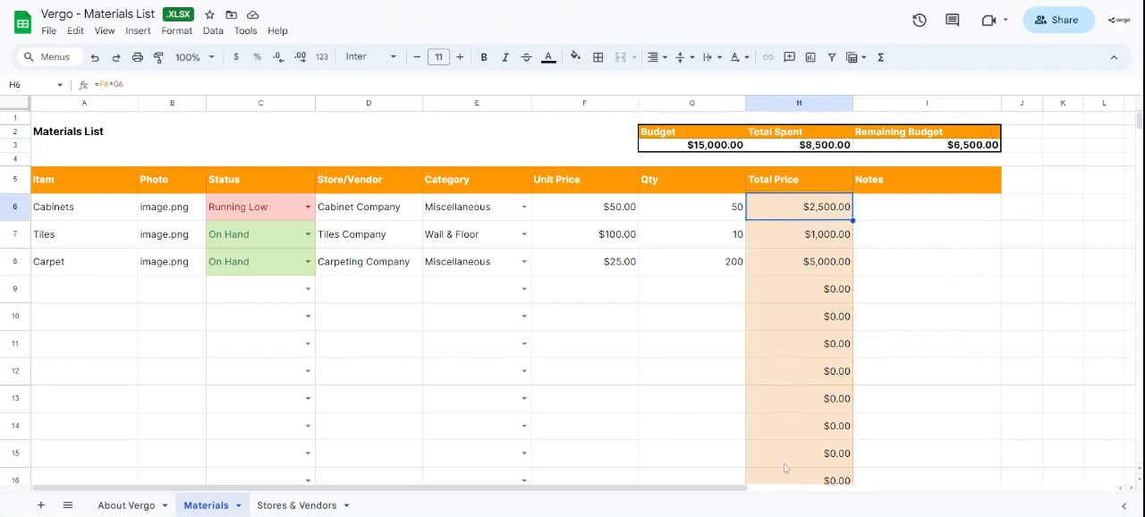
click(926, 143)
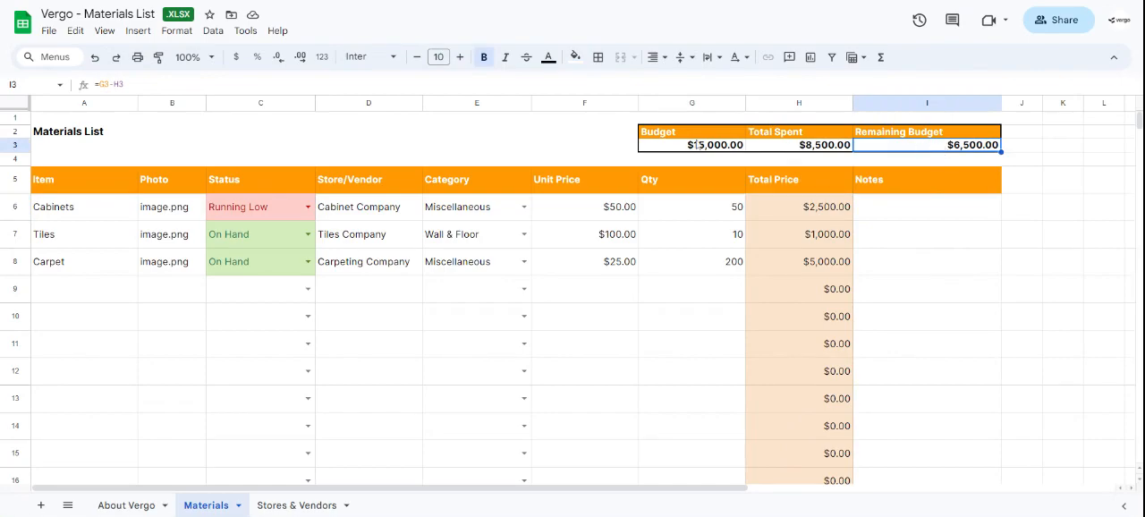
click(690, 144)
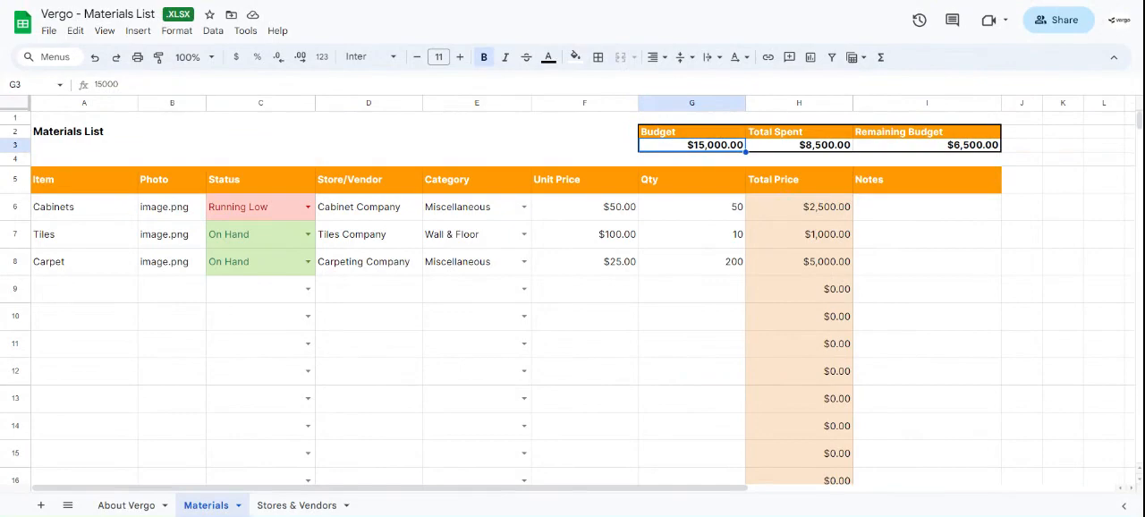
text(10000)
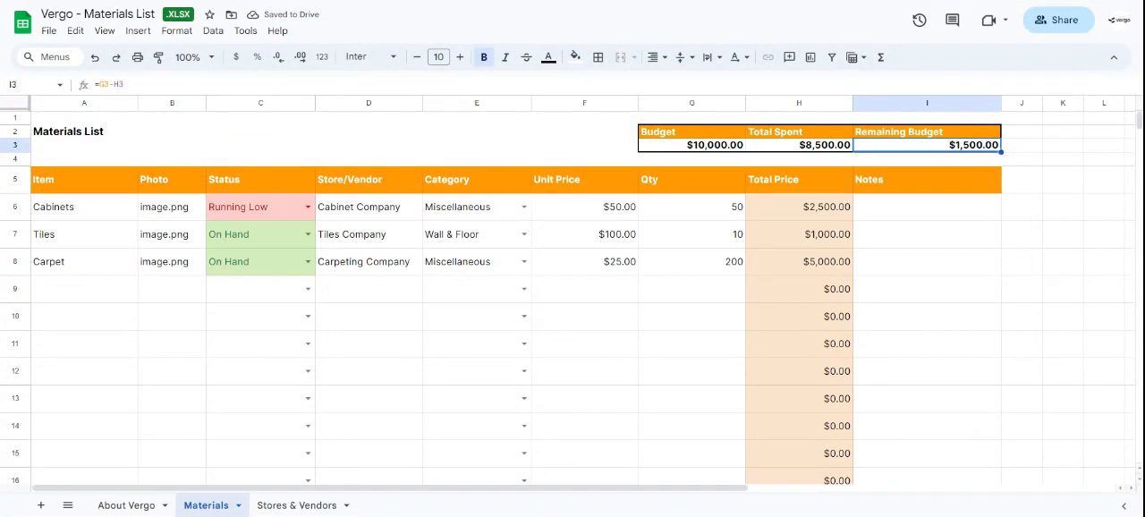
click(798, 143)
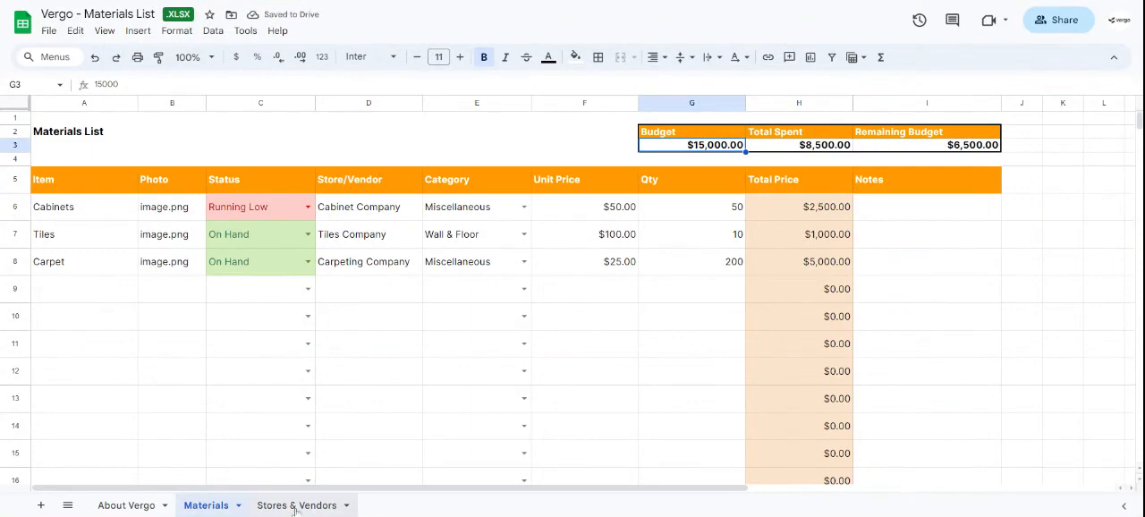
Confirm Cabinet Company on Stores & Vendors matches the Materials vendor and view its SUMIF total price formula.
click(297, 504)
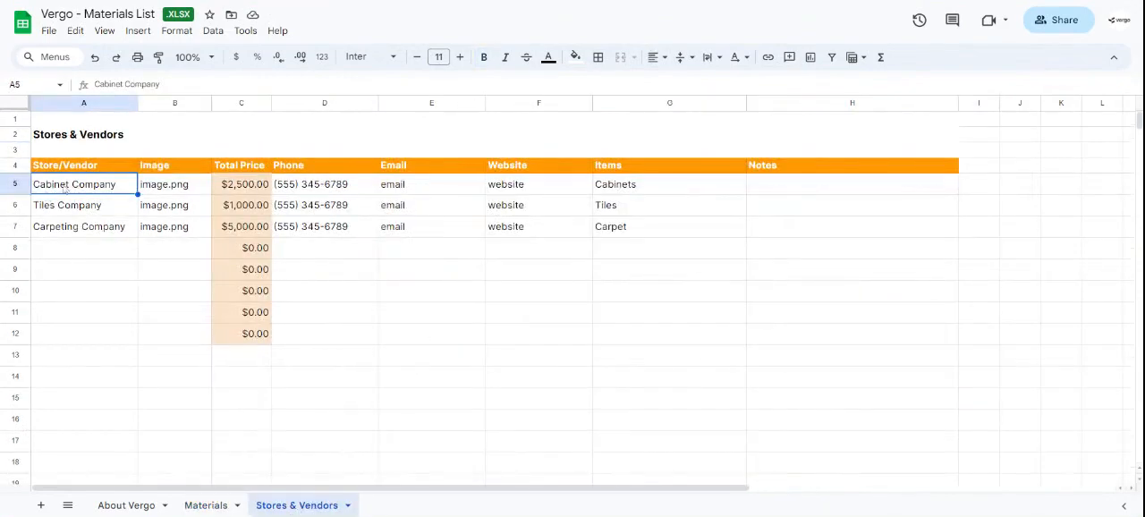
mouse_move(89, 259)
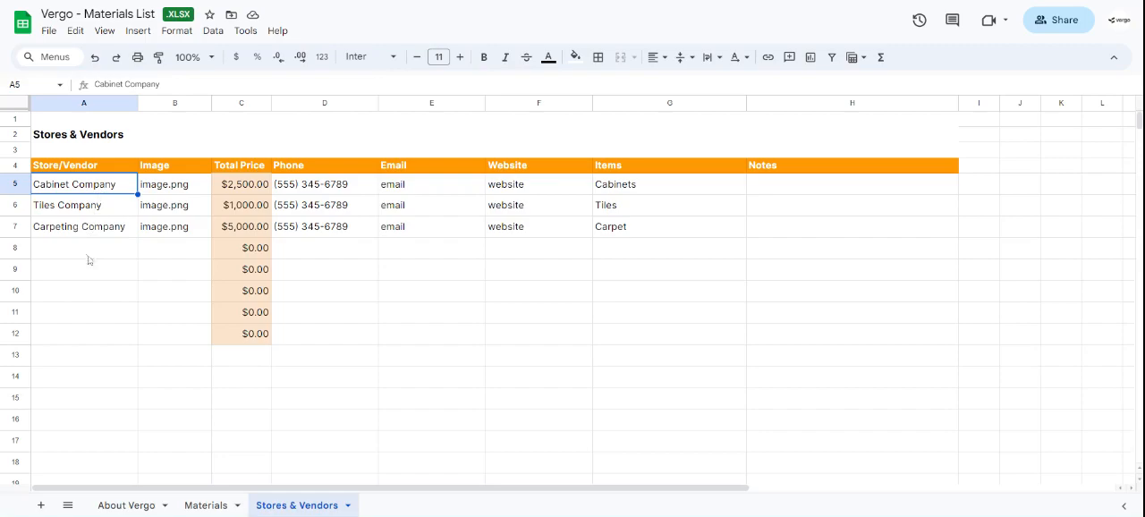
click(79, 225)
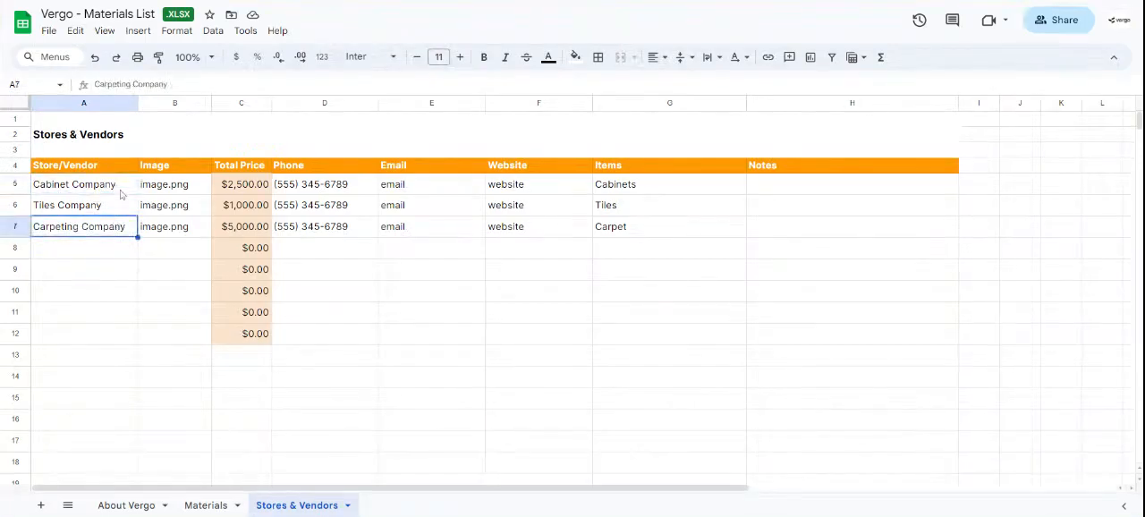
click(74, 184)
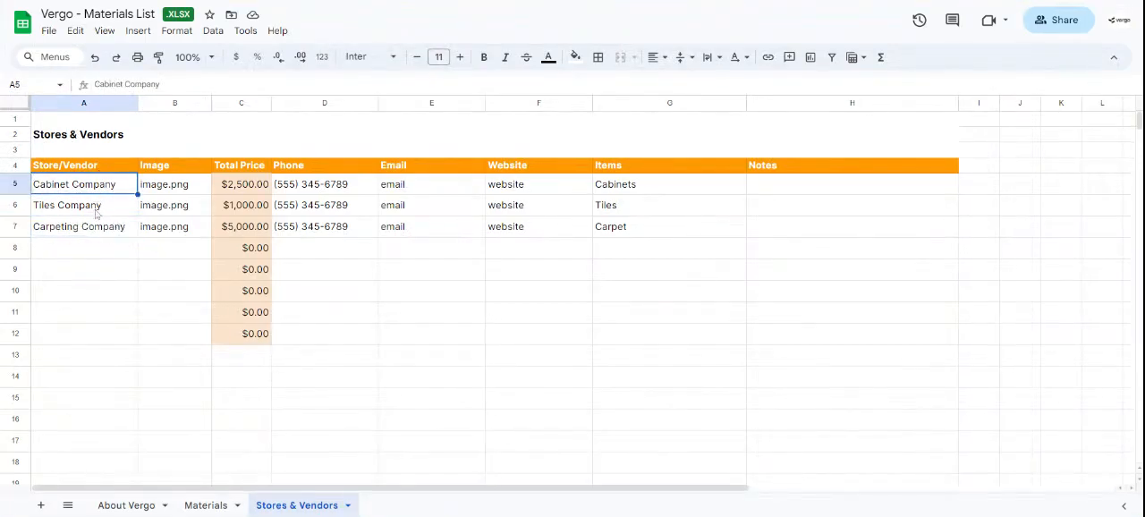
click(206, 504)
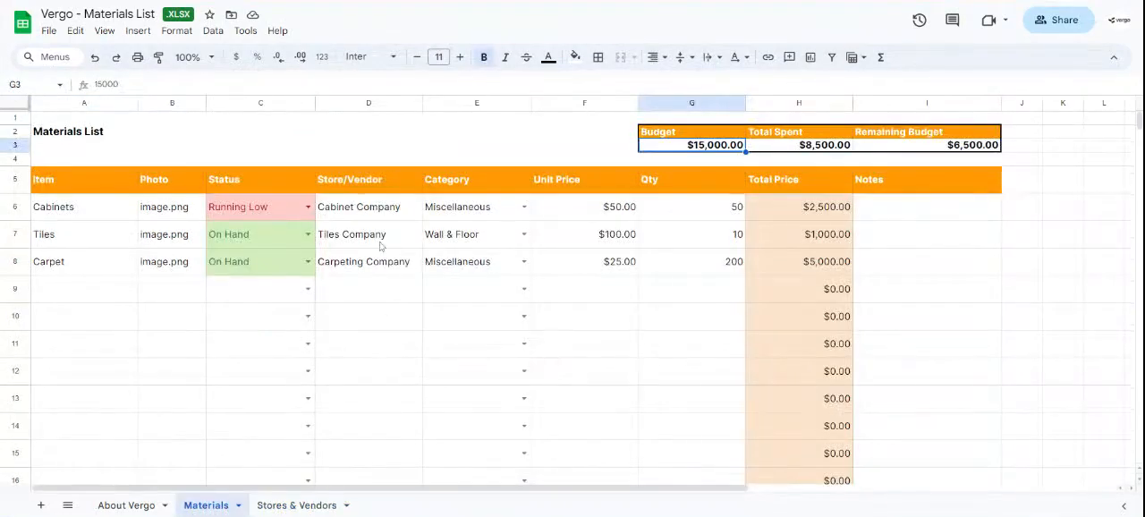
click(369, 207)
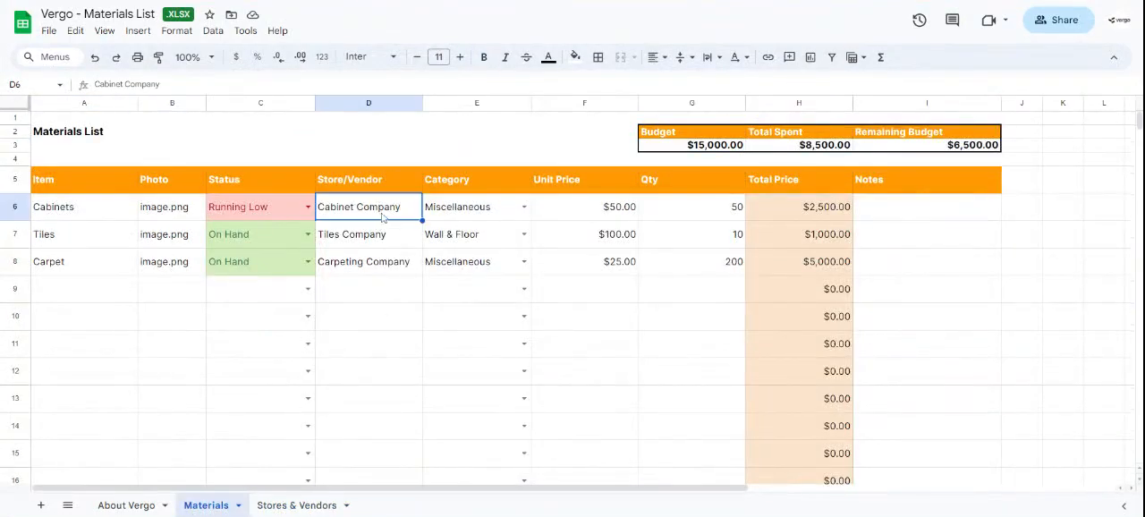
click(297, 504)
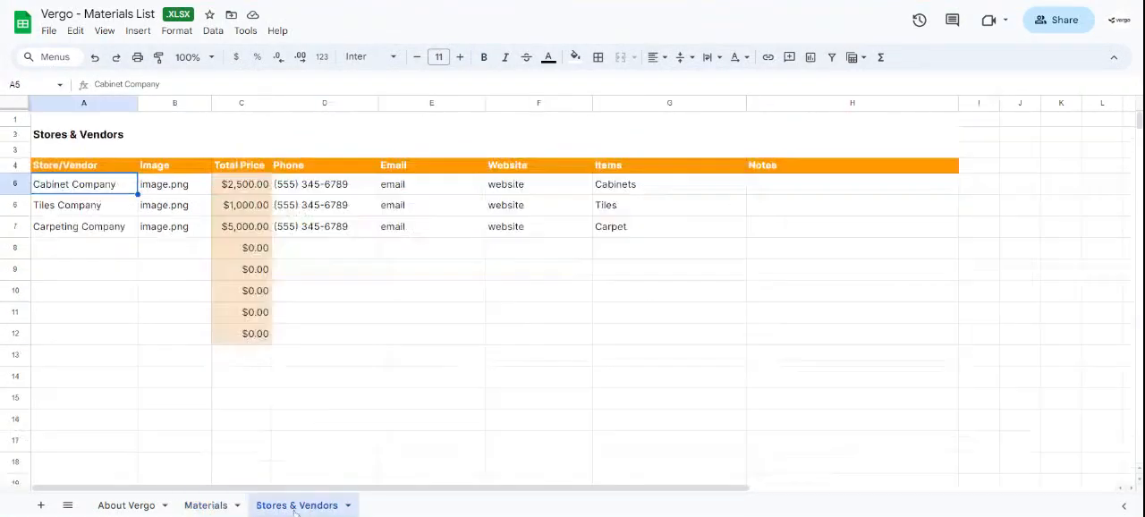
click(241, 184)
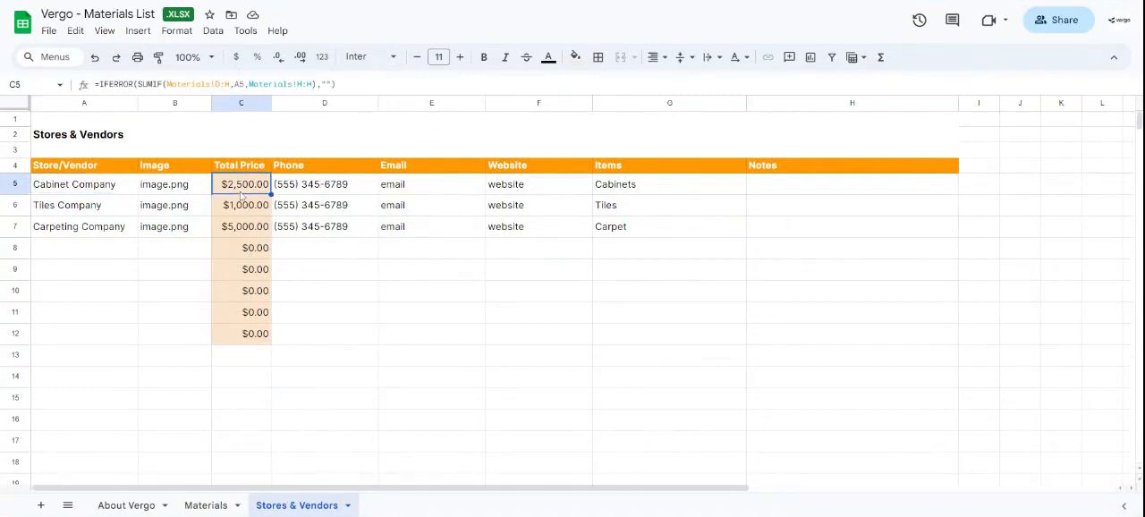
mouse_move(73, 184)
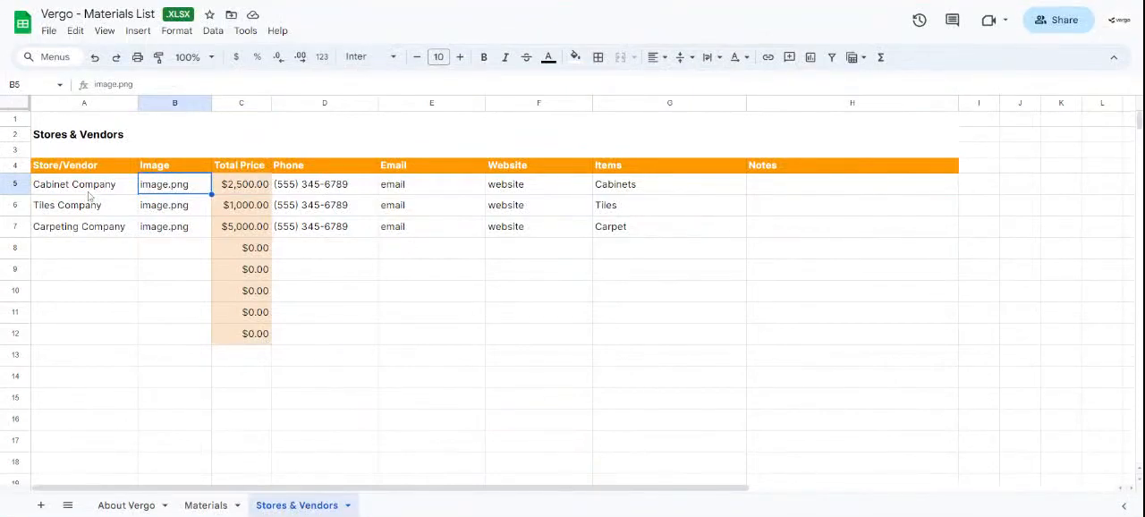
click(324, 184)
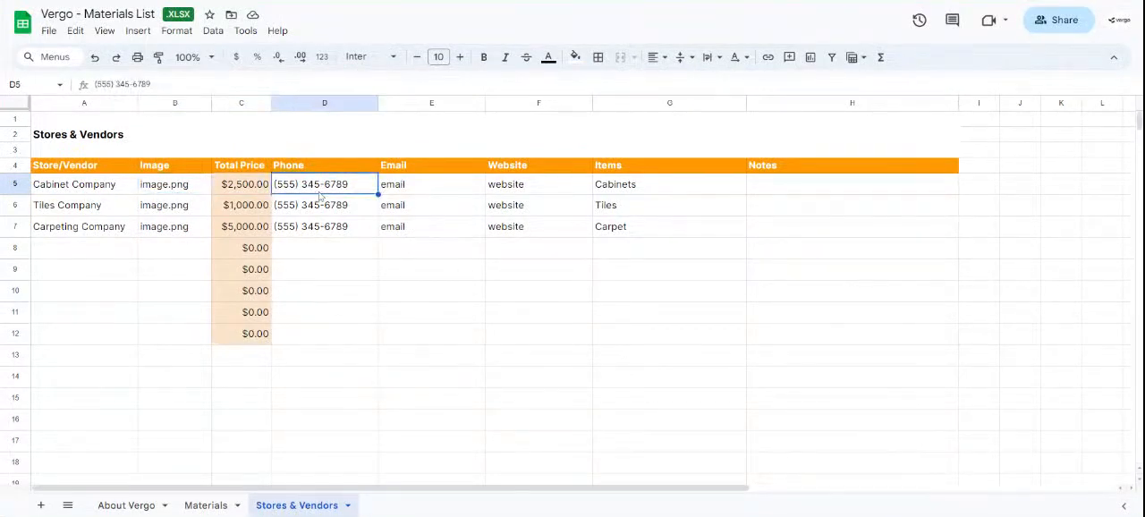
click(431, 183)
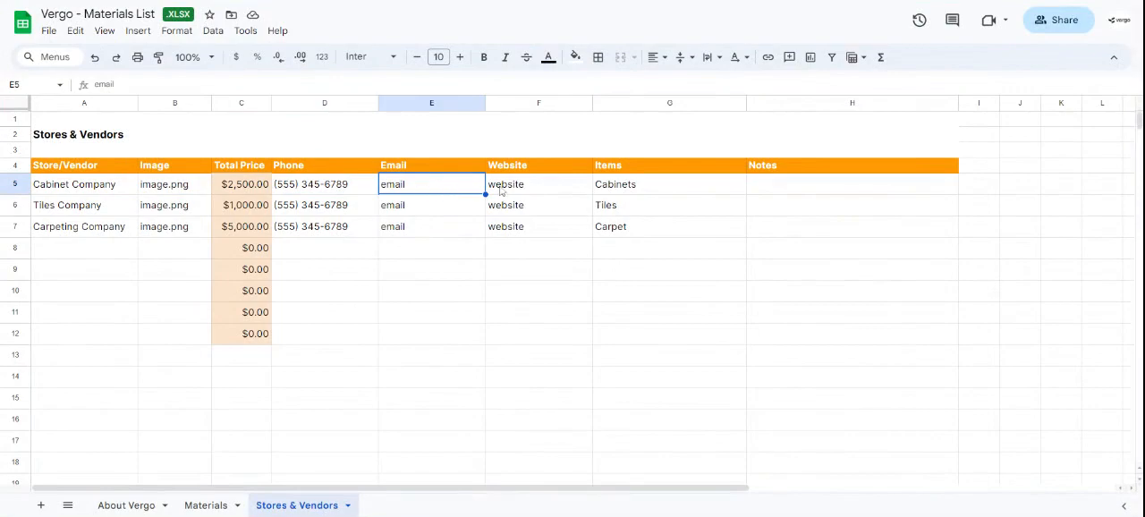
click(669, 182)
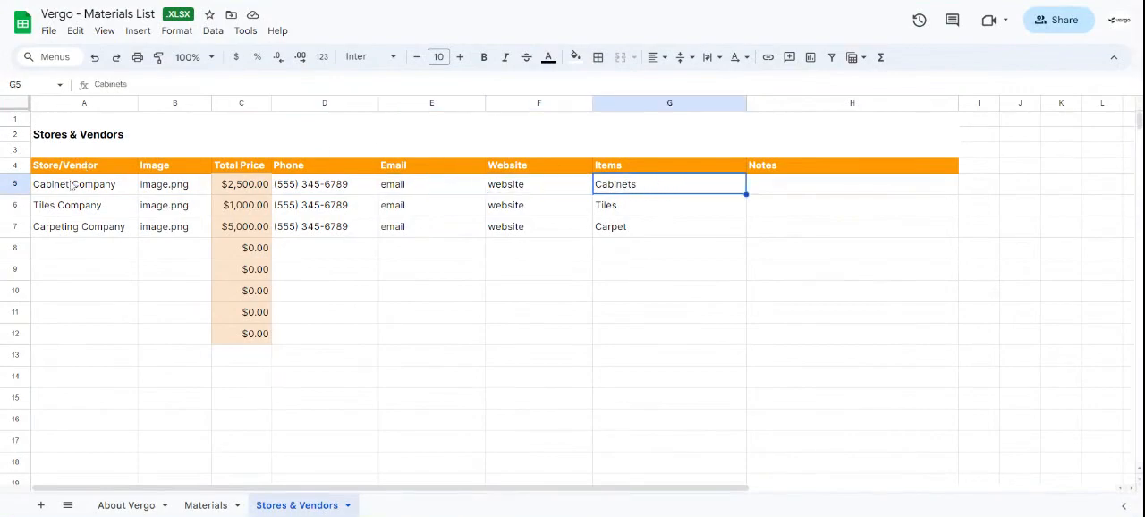
click(851, 183)
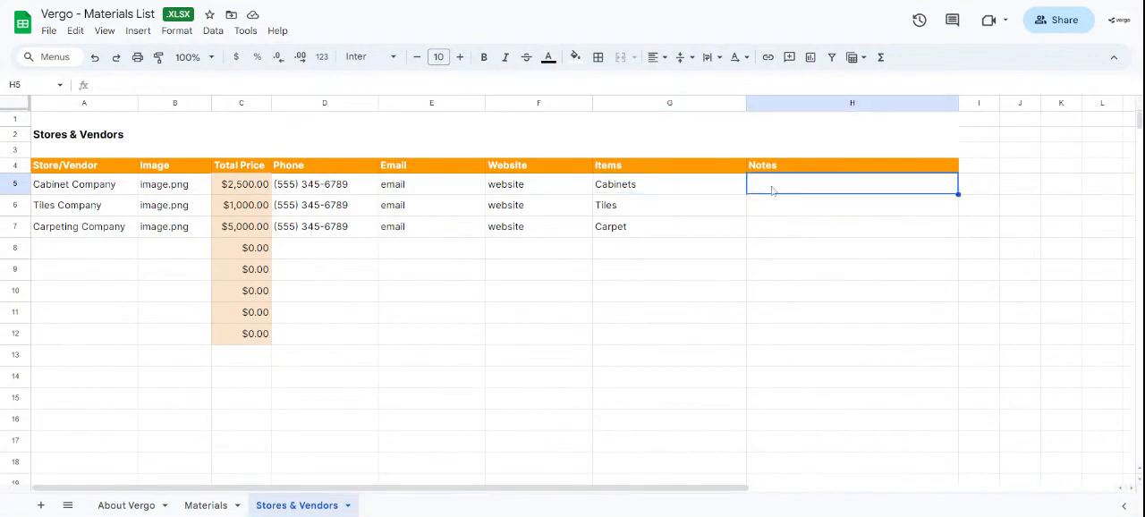